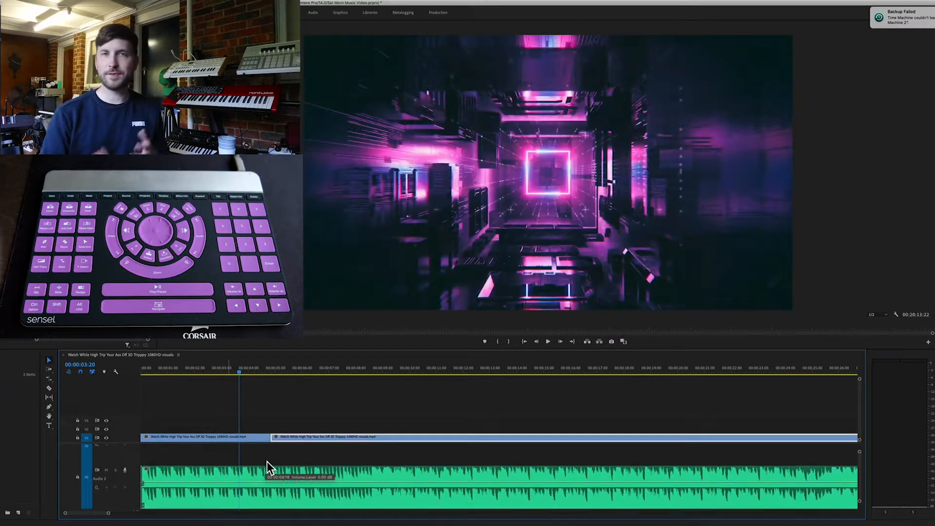
mouse_move(268, 464)
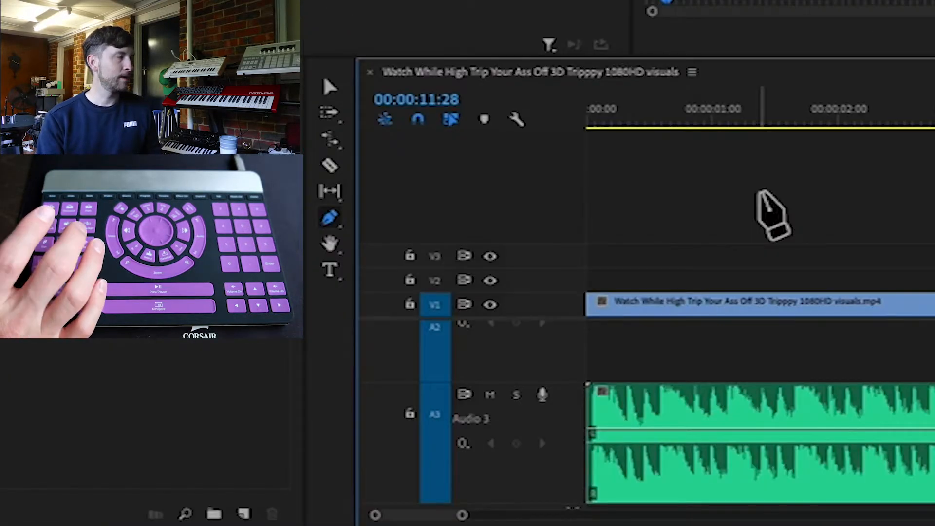
Switch from the Pen tool to the Razor tool using the Morph overlay keys.
click(331, 166)
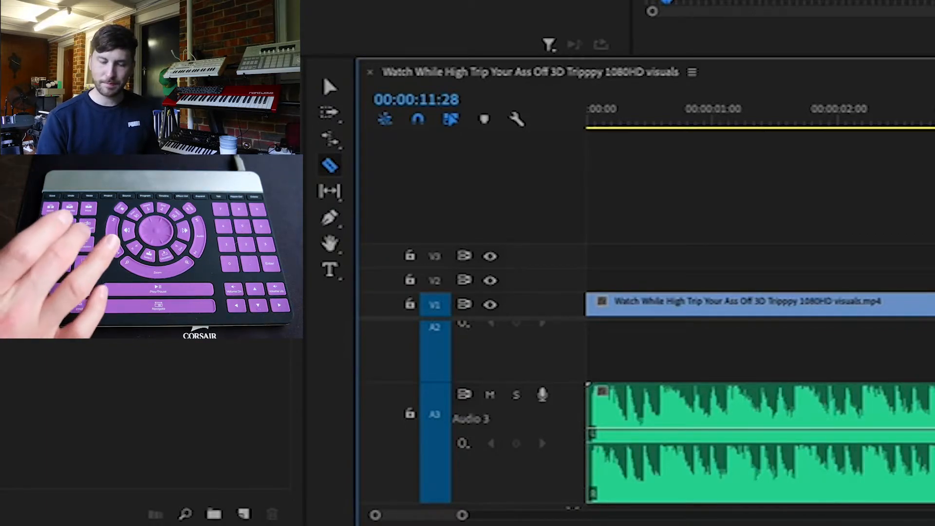
click(330, 85)
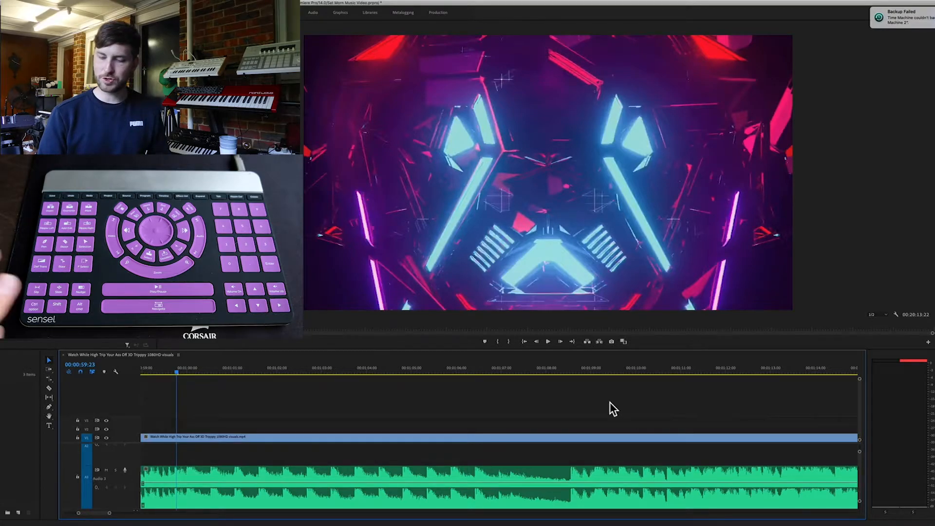
Cut the V1 neon visuals clip on the beat, splitting the music track in two.
click(546, 341)
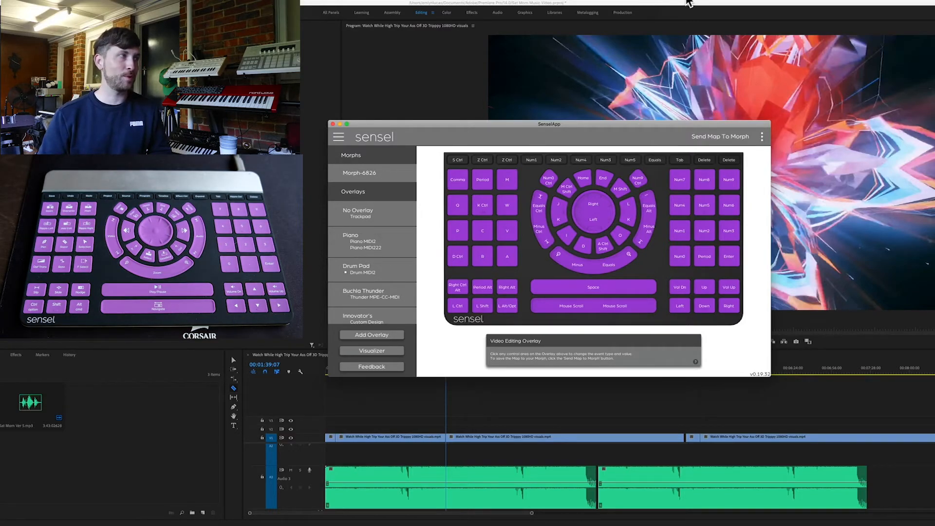
mouse_move(355, 385)
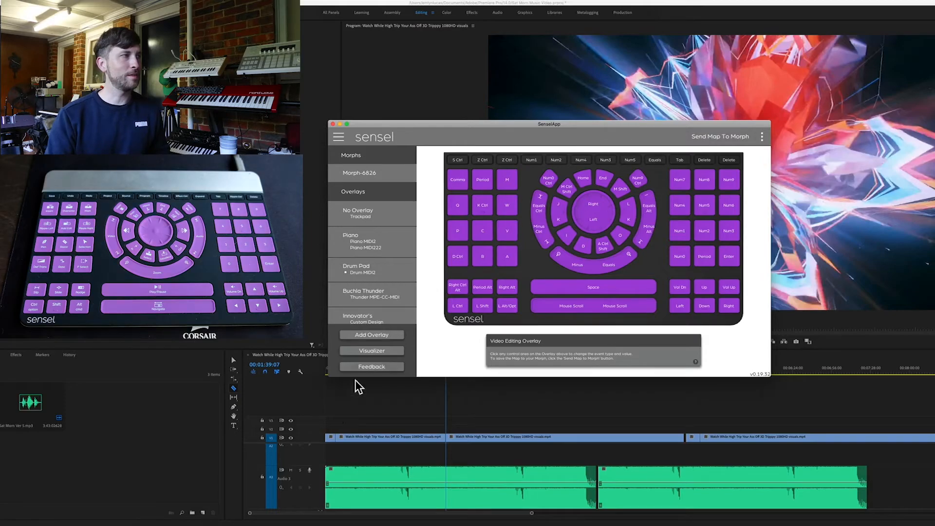
Open the Visualizer from SenselApp's left sidebar to show the blank Morph pad outline.
click(372, 351)
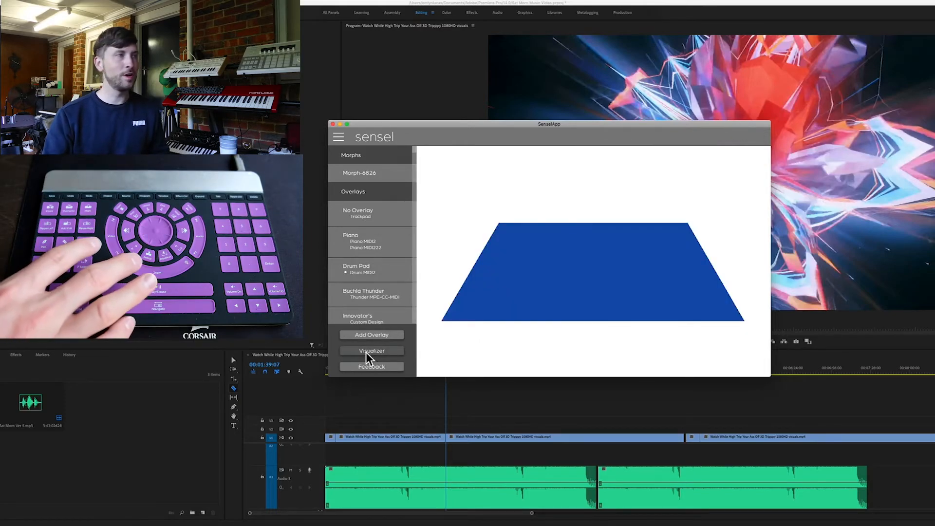